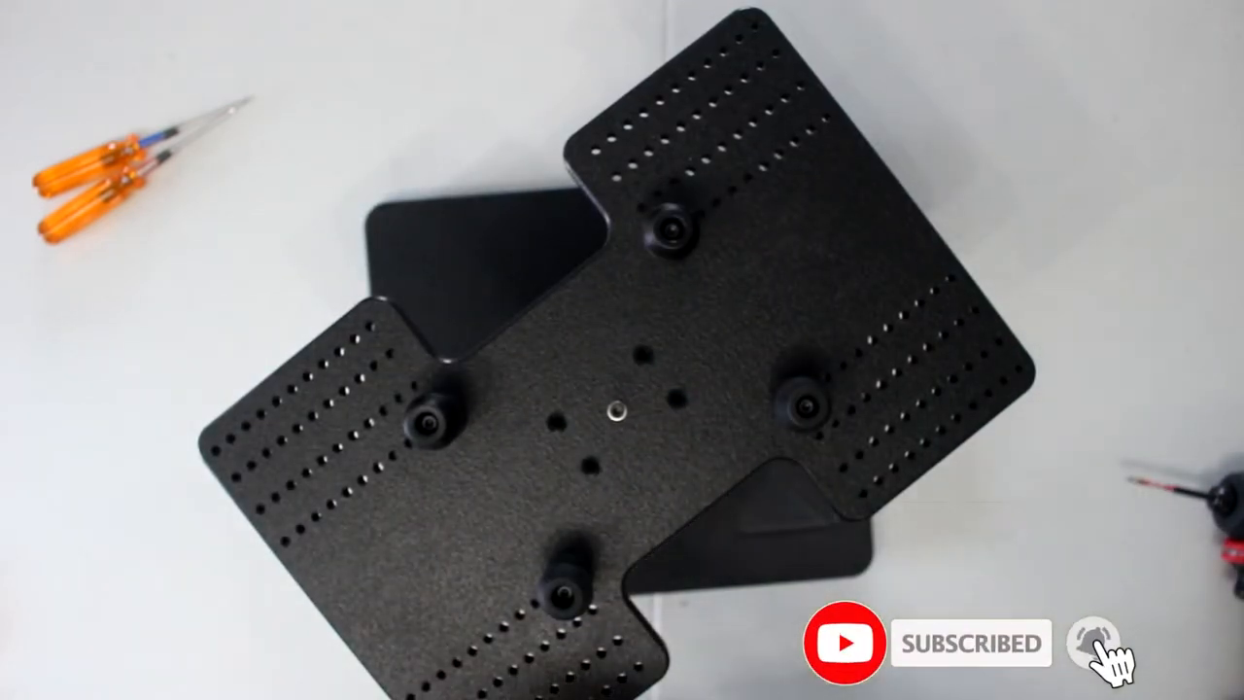
pyautogui.click(1094, 643)
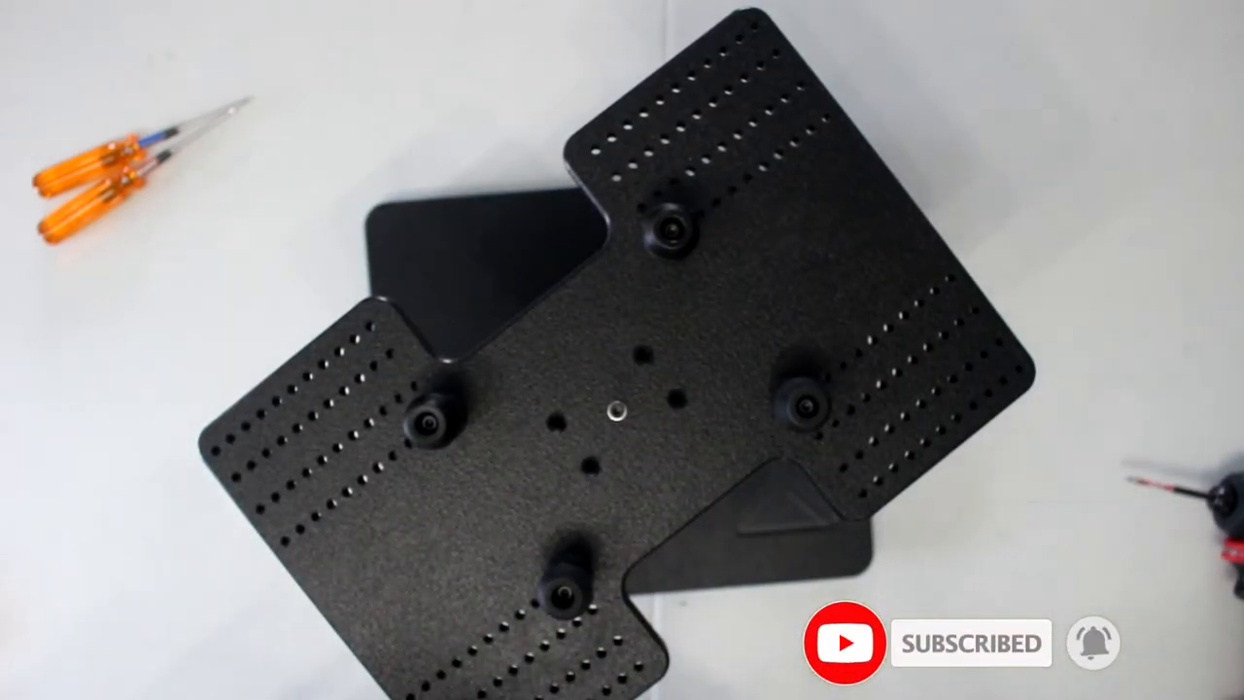